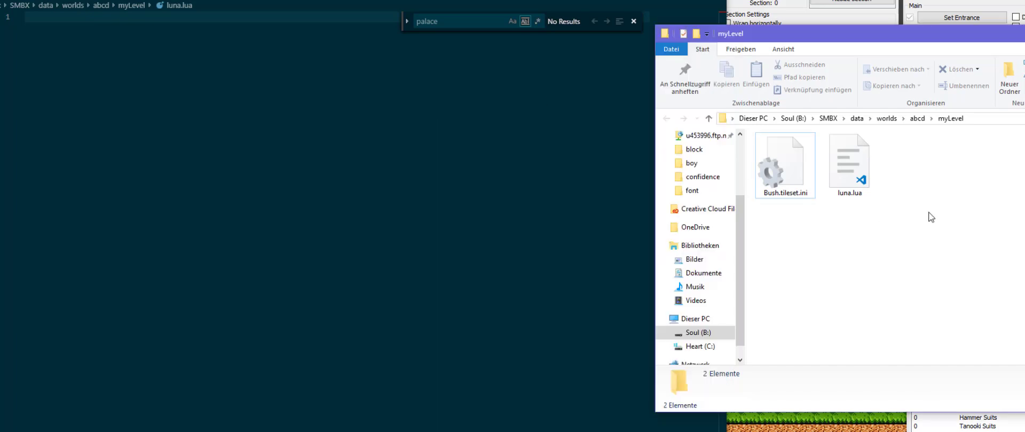
# Add a new text document in myLevel and rename it goombaRain.lua.
pyautogui.rightClick(931, 217)
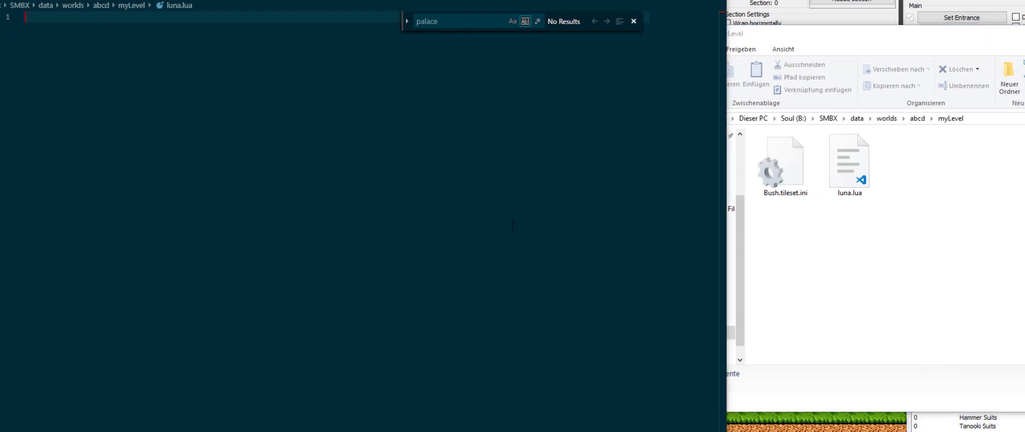
pyautogui.moveTo(498, 218)
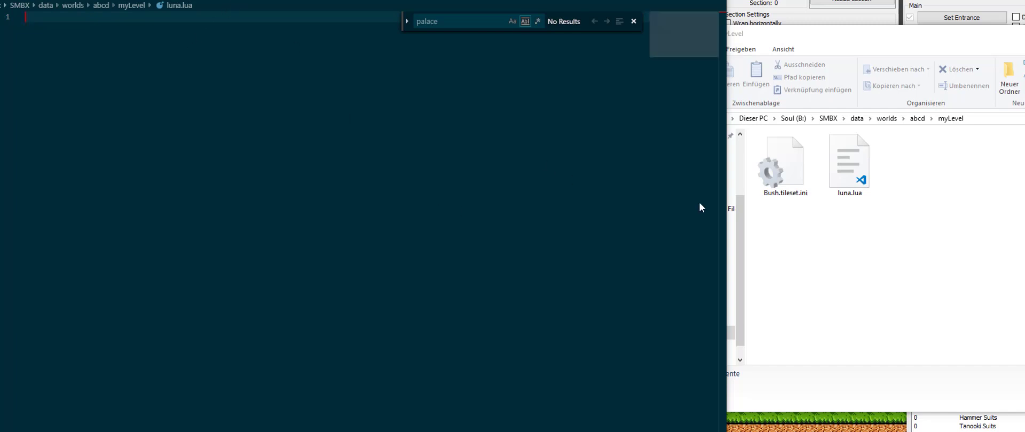
pyautogui.moveTo(610, 219)
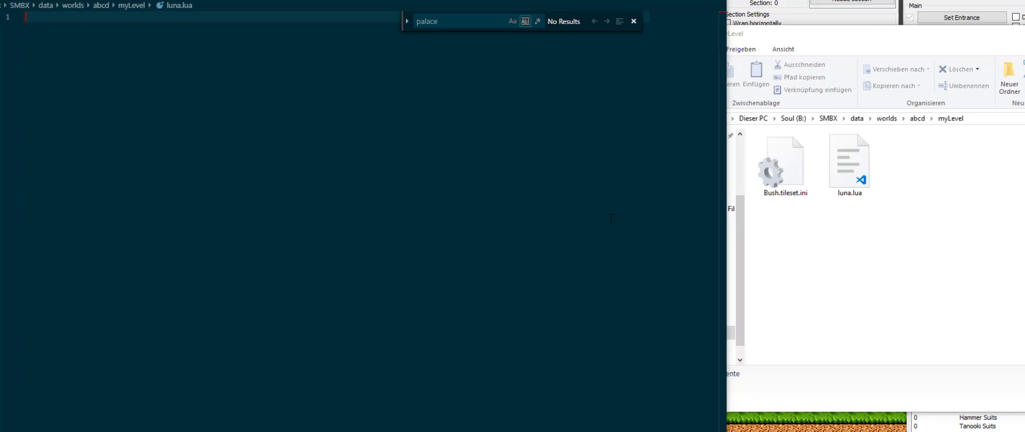
pyautogui.moveTo(561, 222)
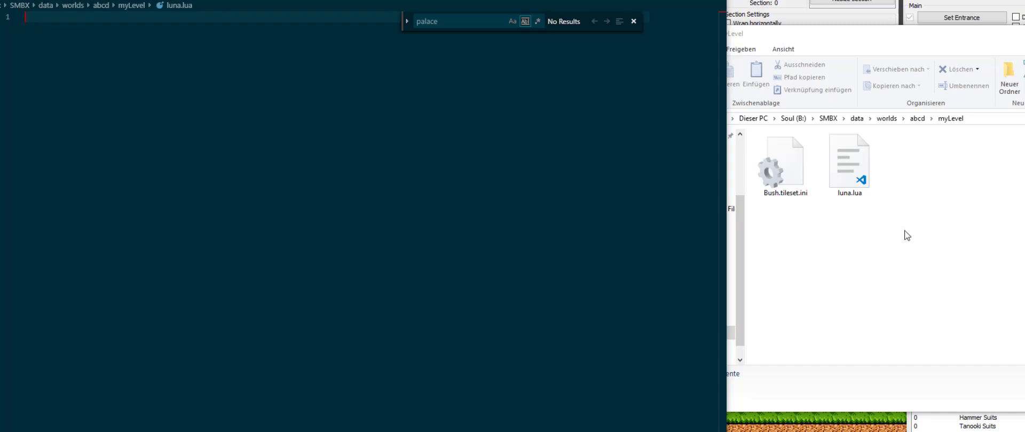
pyautogui.rightClick(907, 236)
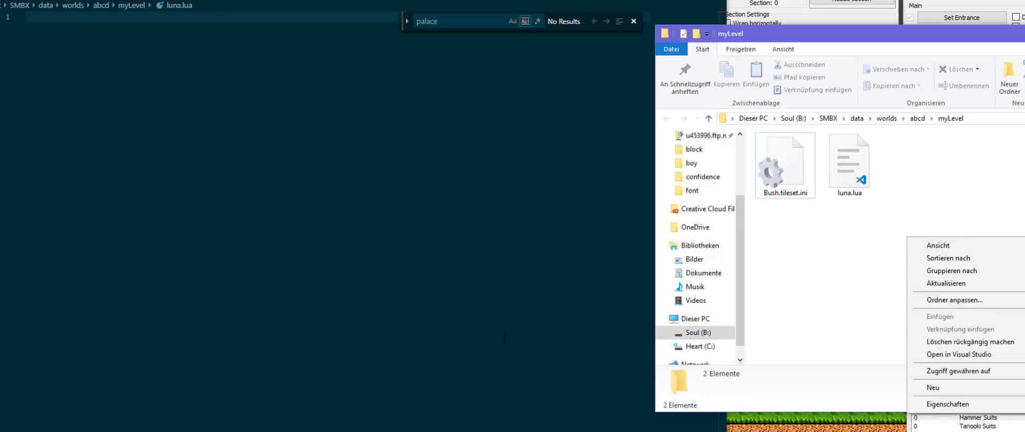
pyautogui.moveTo(939, 386)
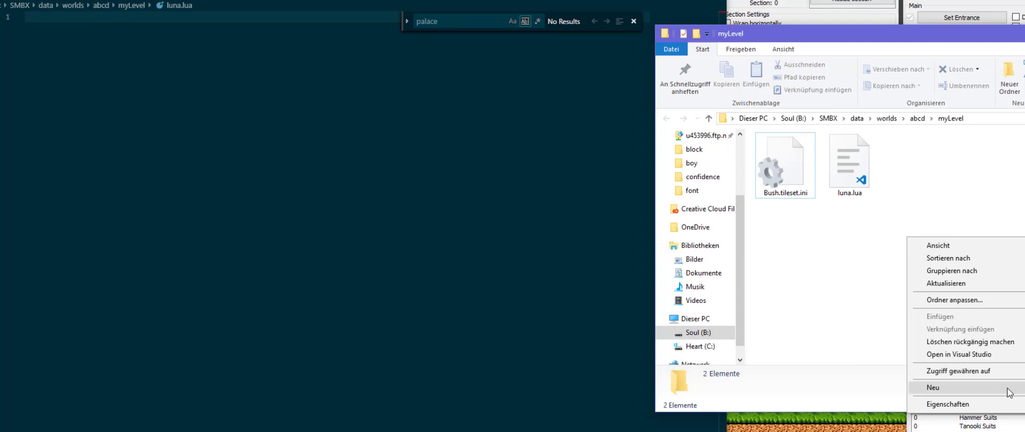
pyautogui.click(932, 388)
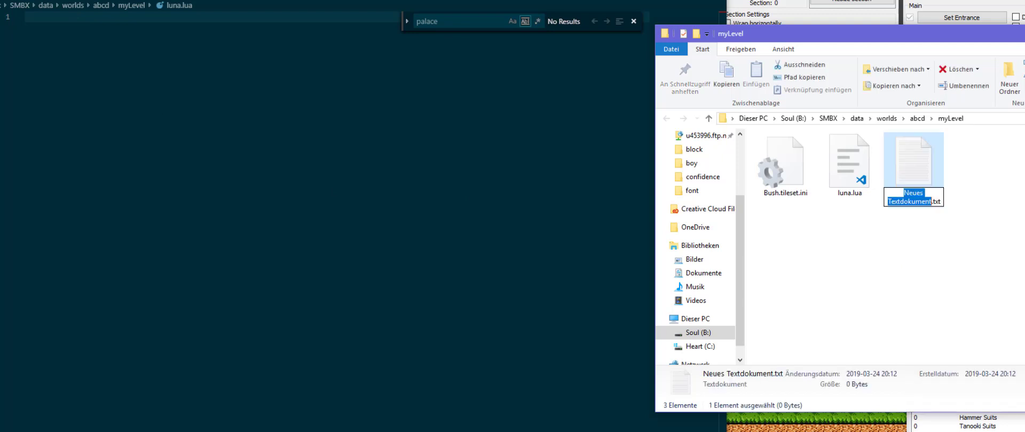
pyautogui.write('.txt')
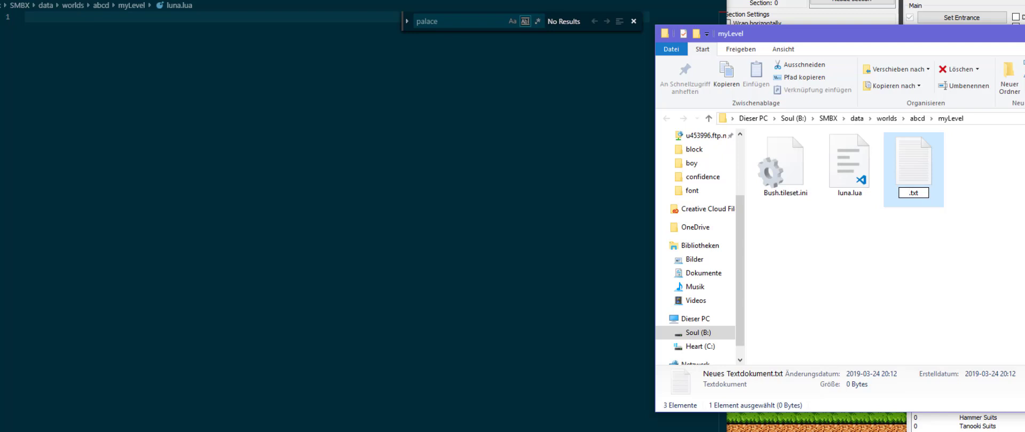
pyautogui.write('goombaRain.lua')
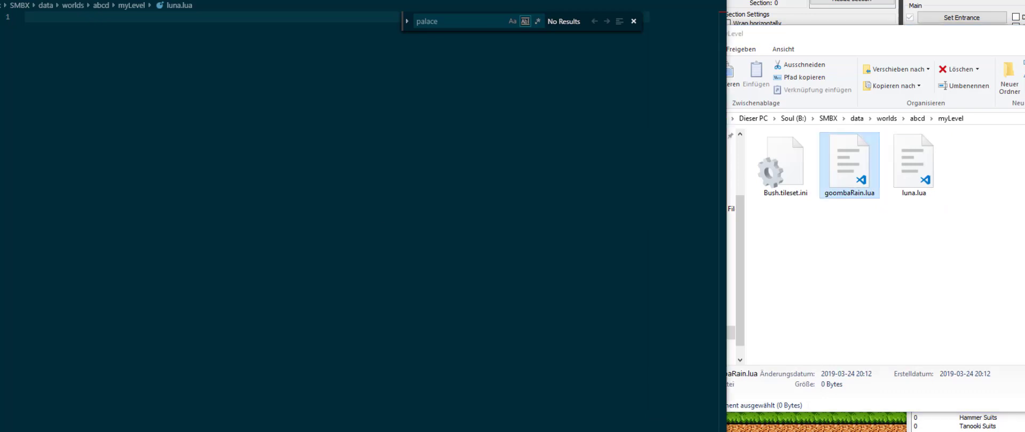
# Declare local goombaRain = {} in goombaRain.lua and return it at the end.
pyautogui.doubleClick(848, 160)
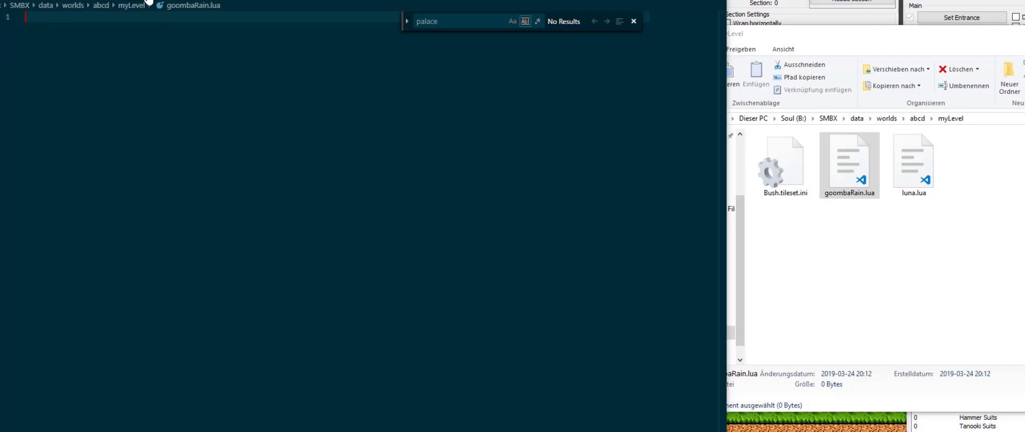
pyautogui.moveTo(20, 81)
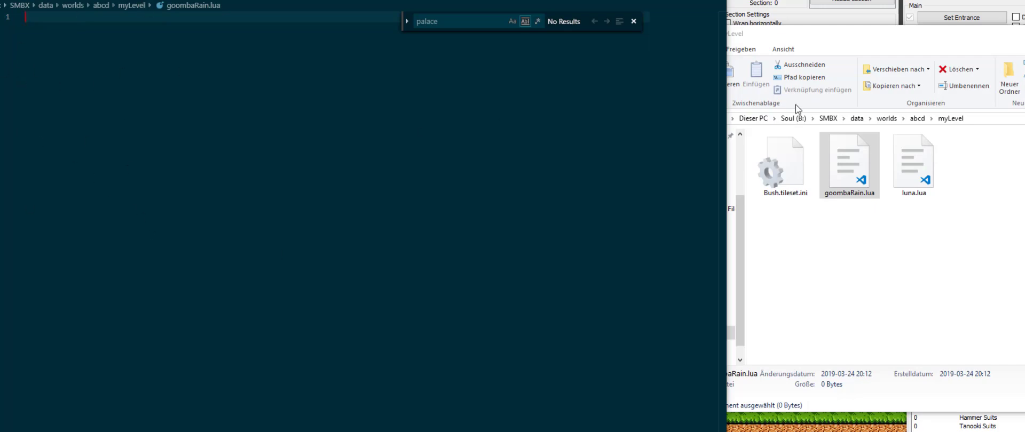
pyautogui.moveTo(430, 182)
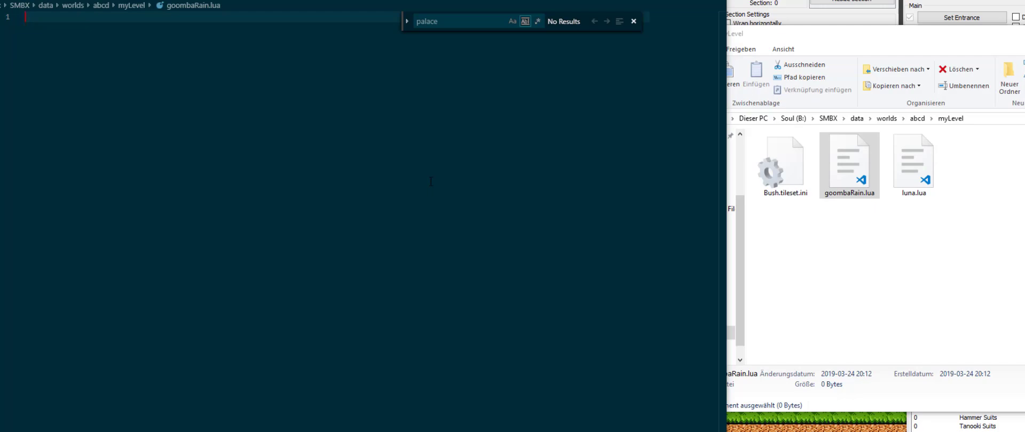
pyautogui.write('local goombaRain = {')
pyautogui.write('return goombaRain')
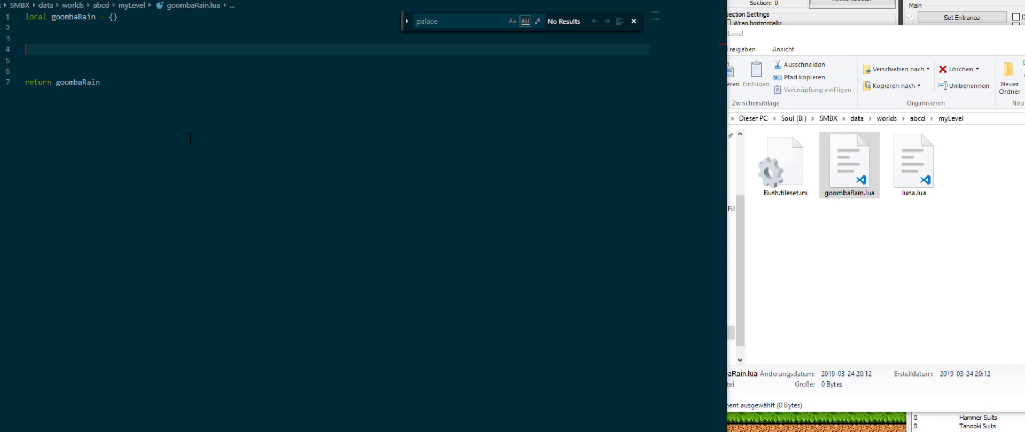
# Write an empty function onTick() ... end block below the module table.
pyautogui.write('func')
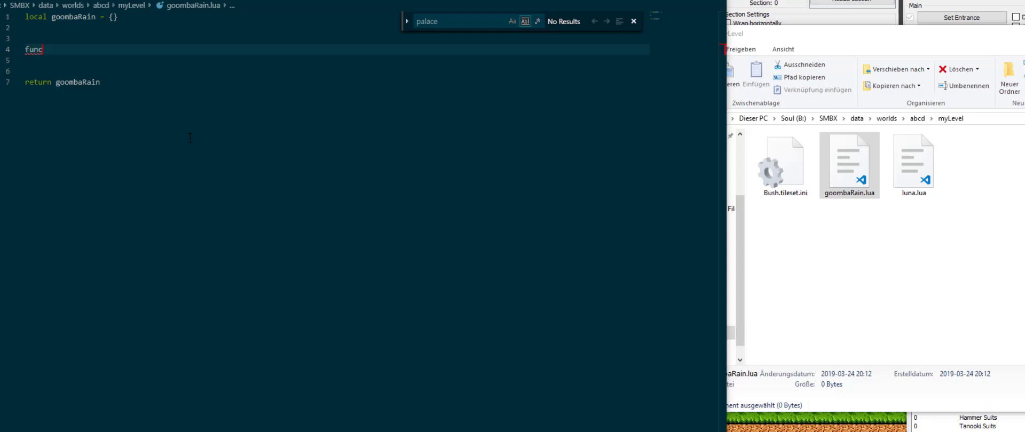
pyautogui.write('tion onTick()')
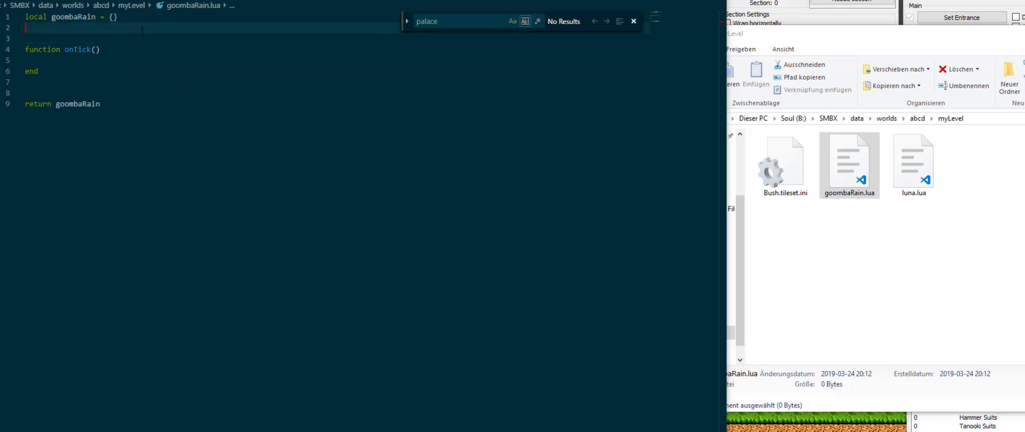
pyautogui.press('Enter')
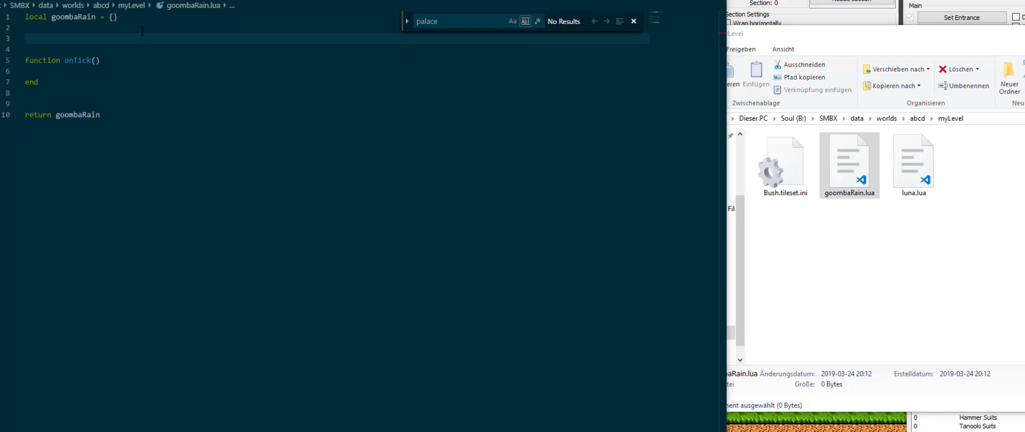
pyautogui.write('function')
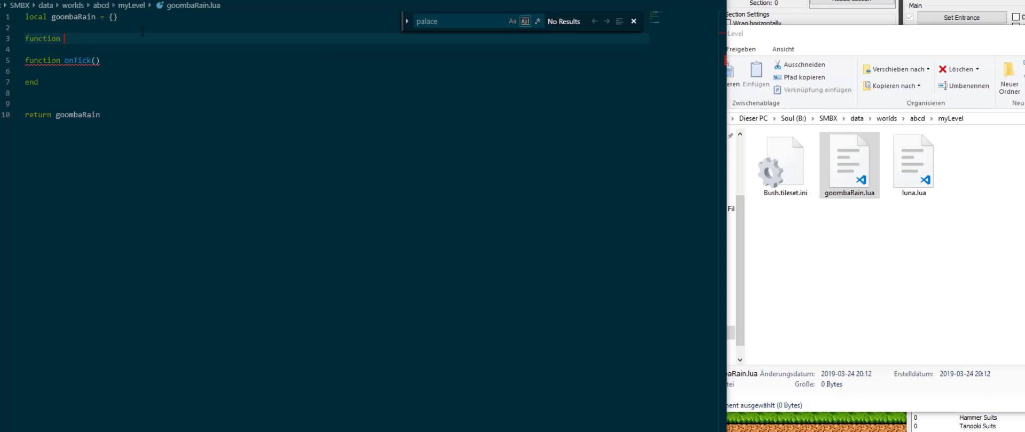
# Write goombaRain.onInitAPI calling registerEvent(goombaRain, "onTick").
pyautogui.write('goombaRain.onInitAPI(')
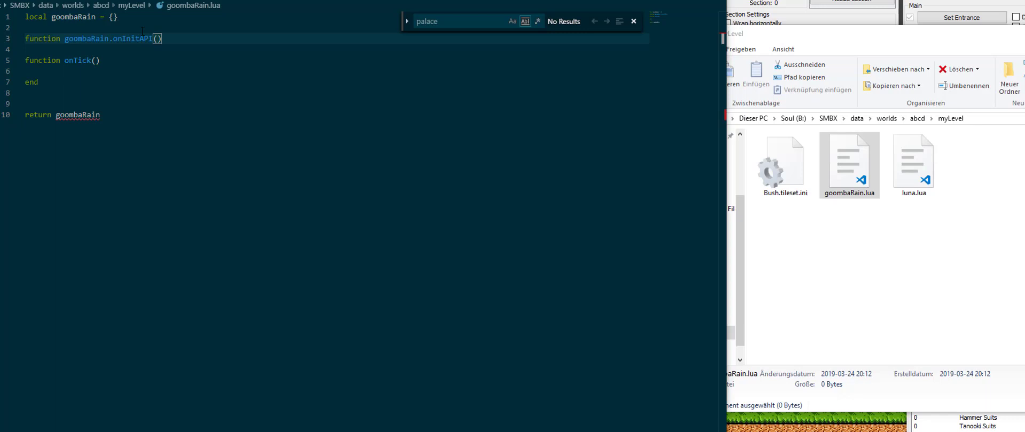
pyautogui.press('enter')
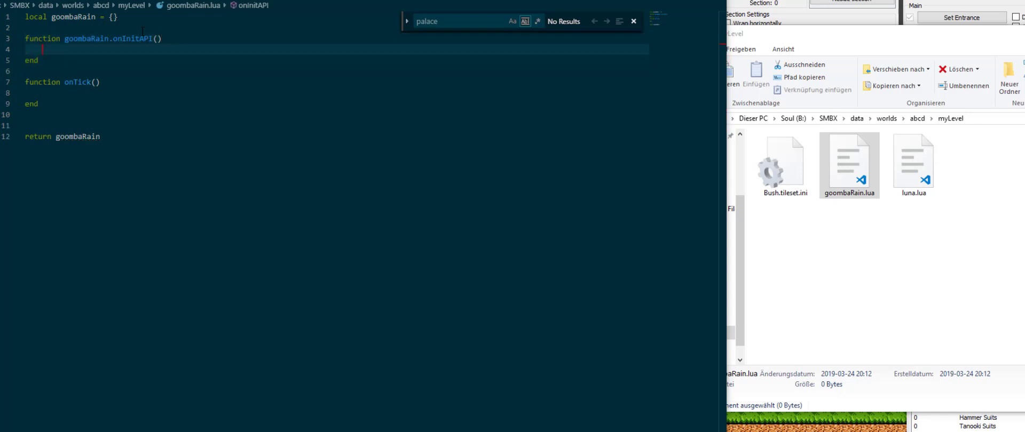
pyautogui.write('regist')
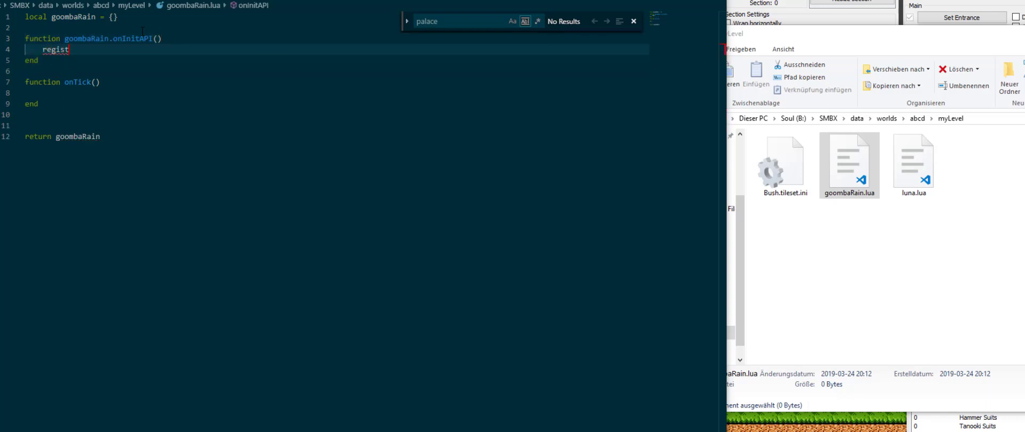
pyautogui.write('erEvent()')
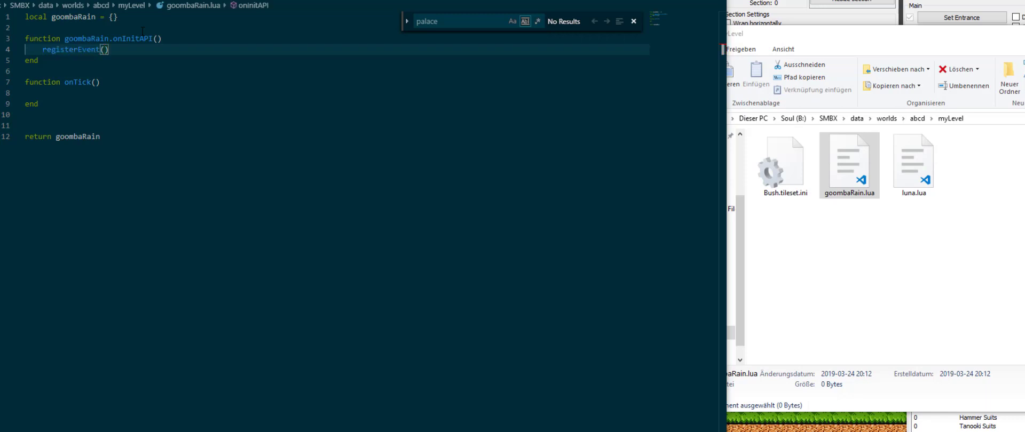
pyautogui.write('goombaRain')
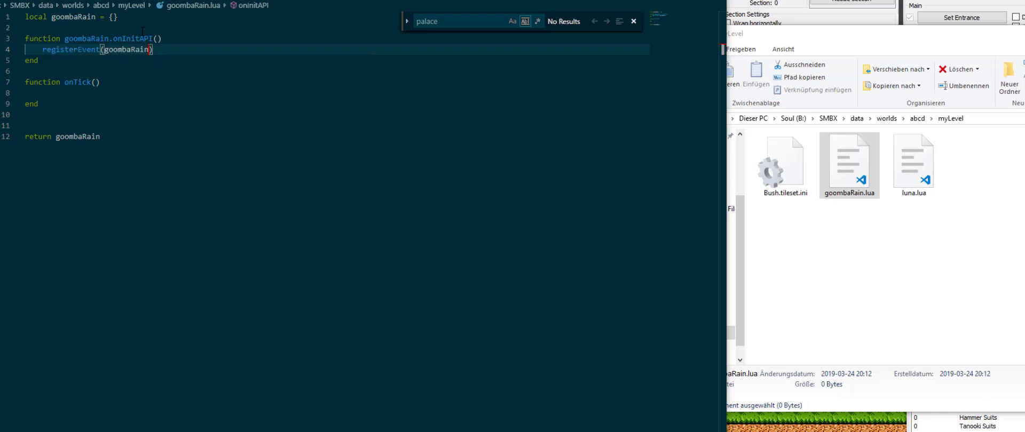
pyautogui.write(', "onTi')
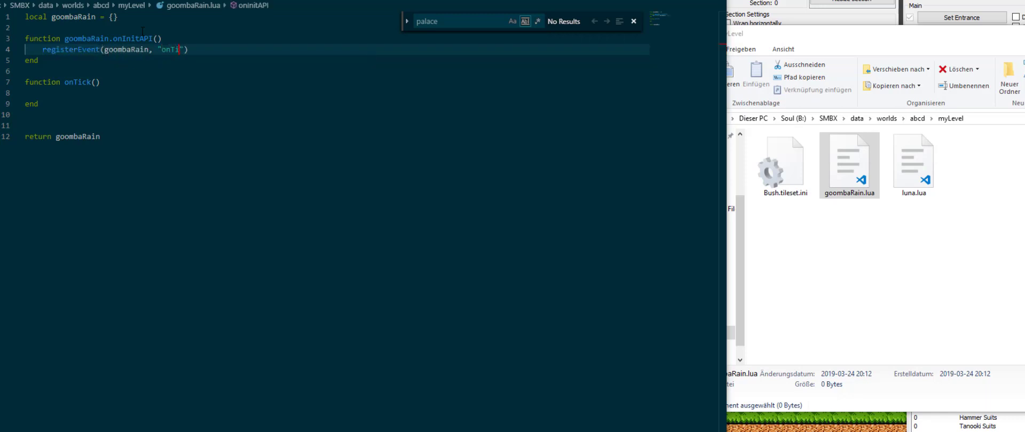
pyautogui.write('ck')
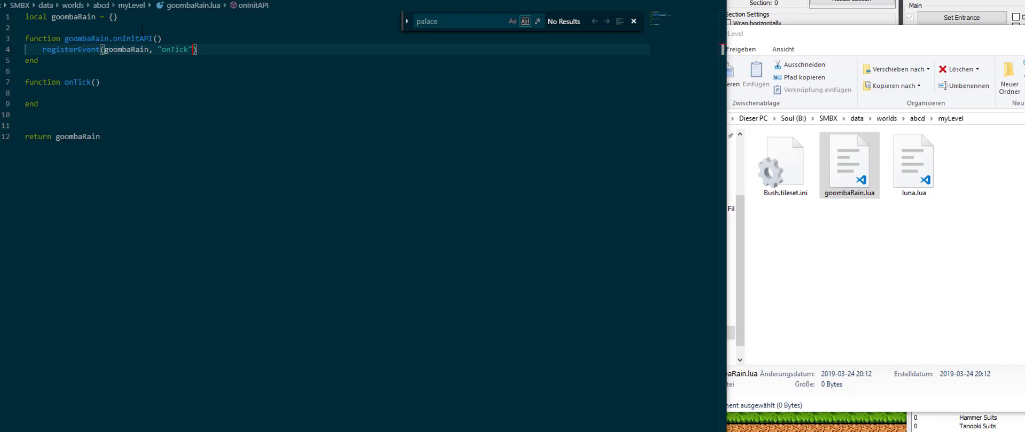
# Finish the registerEvent arguments and rename the handler to goombaRain.onTick.
pyautogui.write(', "u"')
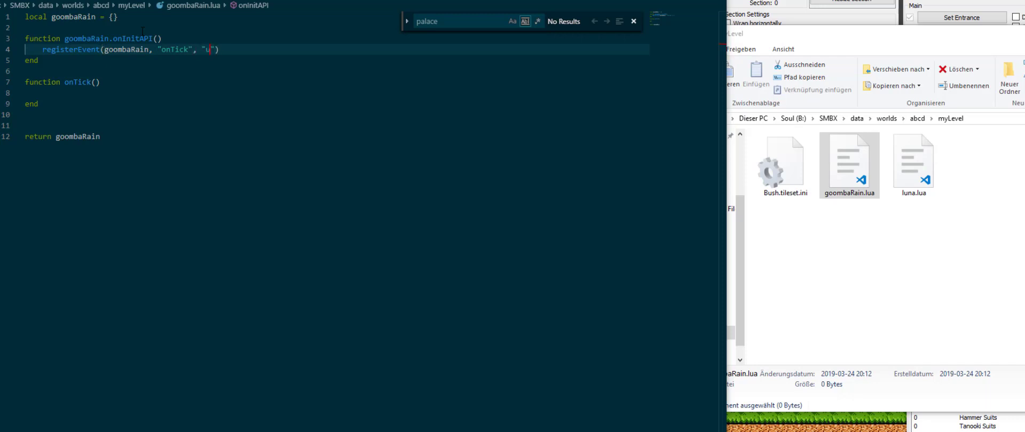
pyautogui.write('pdate')
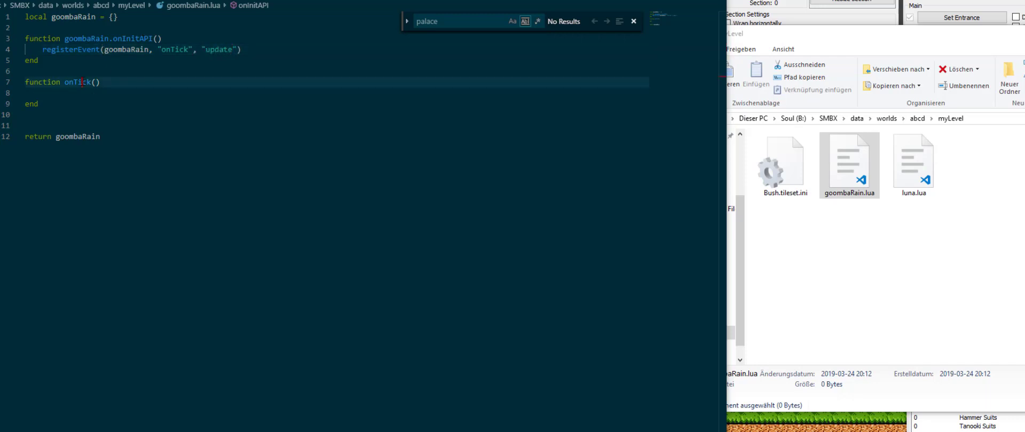
pyautogui.write('goombaRain.')
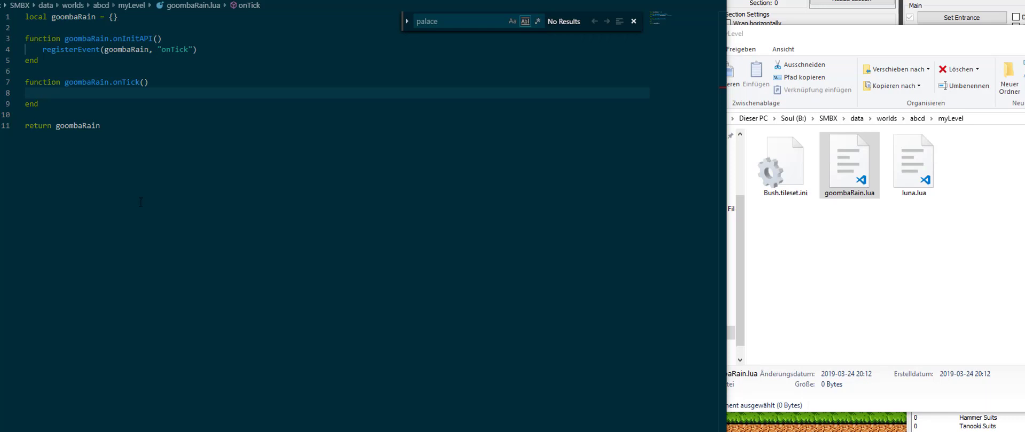
# Every 64 ticks, spawn local goomba = NPC.spawn(1, x, y, player.section).
pyautogui.write('if lunatime.tick() % 64 == 0 then')
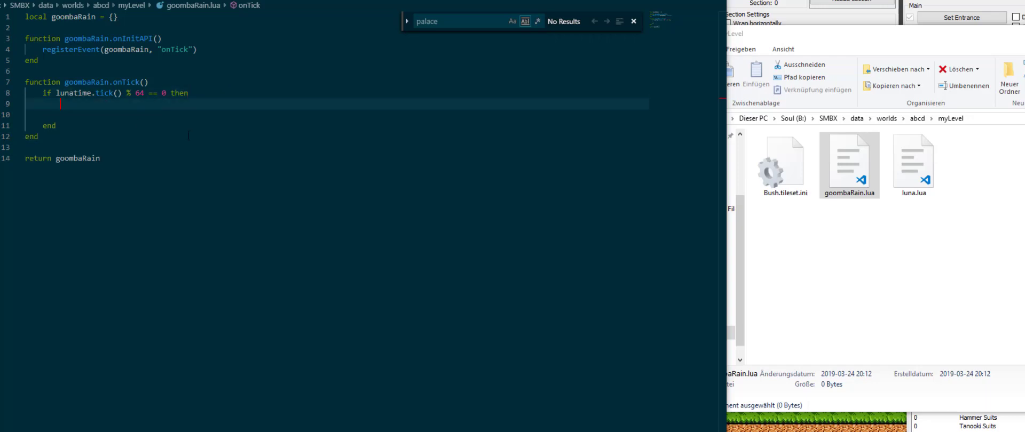
pyautogui.moveTo(146, 114)
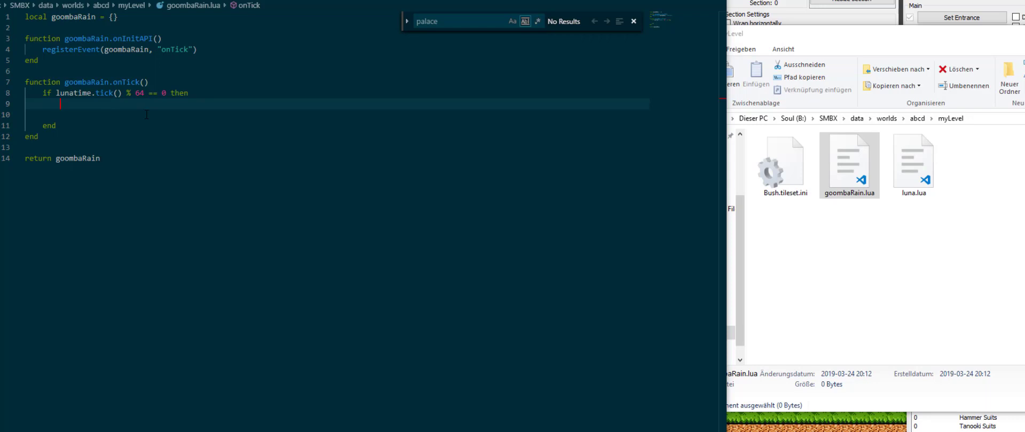
pyautogui.write('local goomba =')
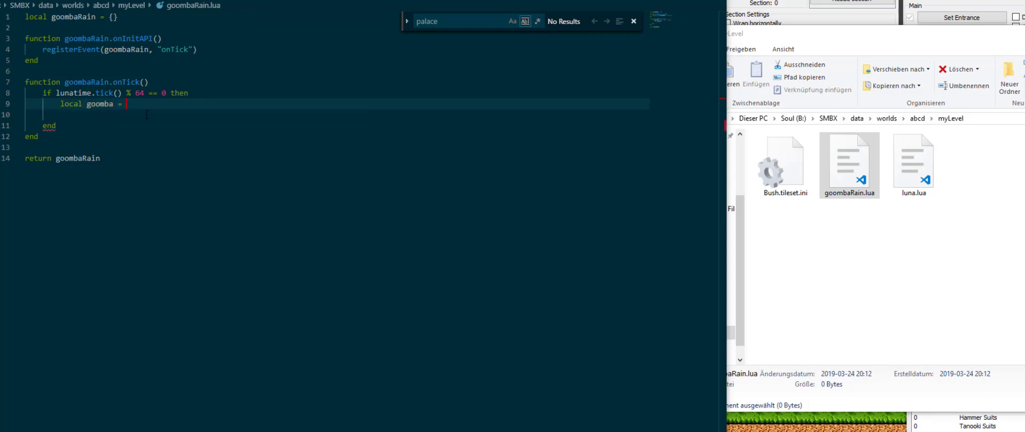
pyautogui.write('NPC.spawn')
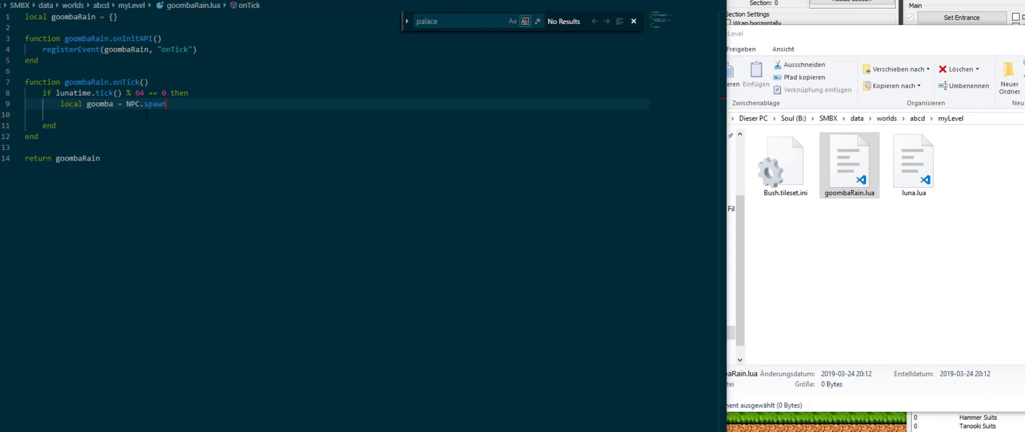
pyautogui.write('(1, )')
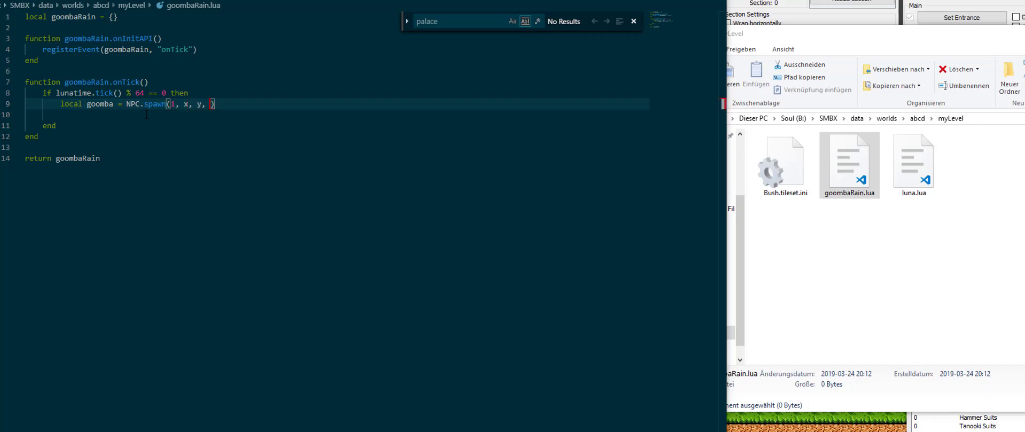
pyautogui.write('player.section')
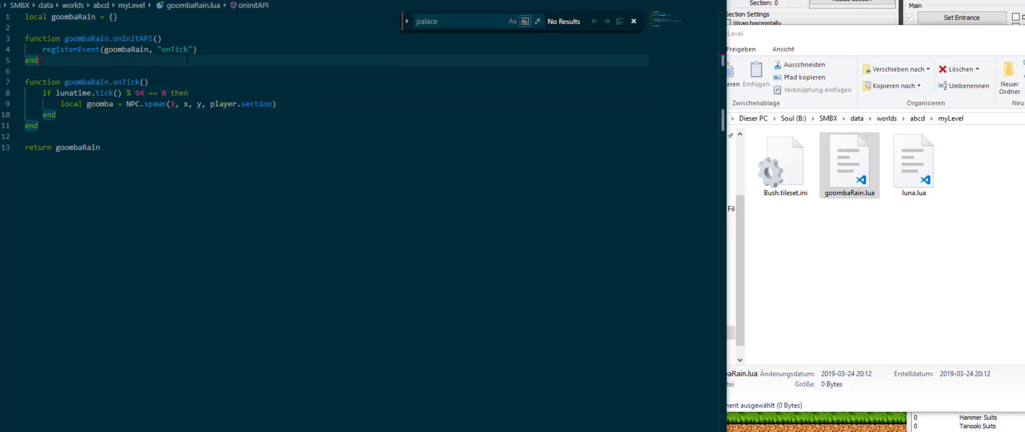
# Require the rng library and store Camera.get()[1] as local cam.
pyautogui.press('Enter')
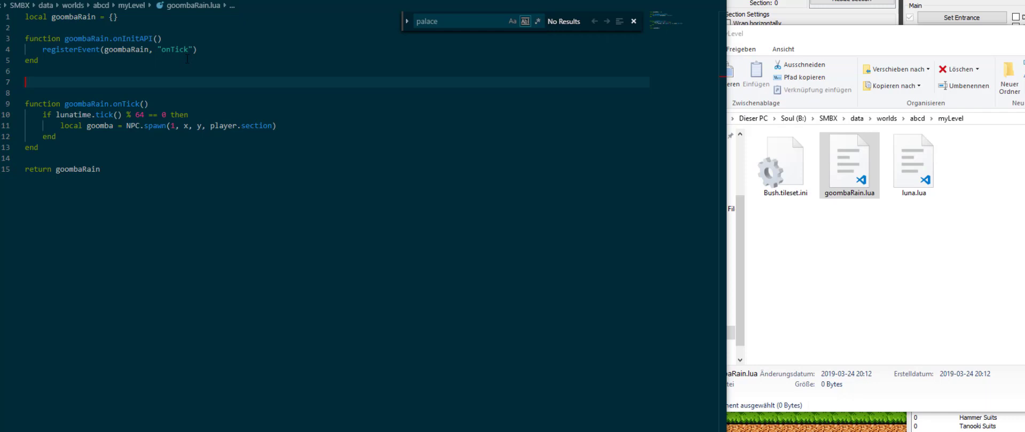
pyautogui.write('local cam = Camera.get()[1]')
pyautogui.write('local rn')
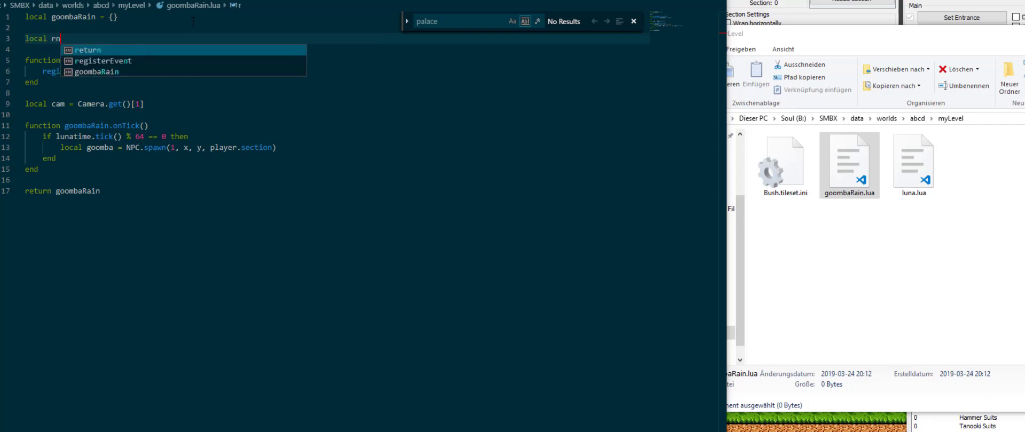
pyautogui.write('g = require("rng")')
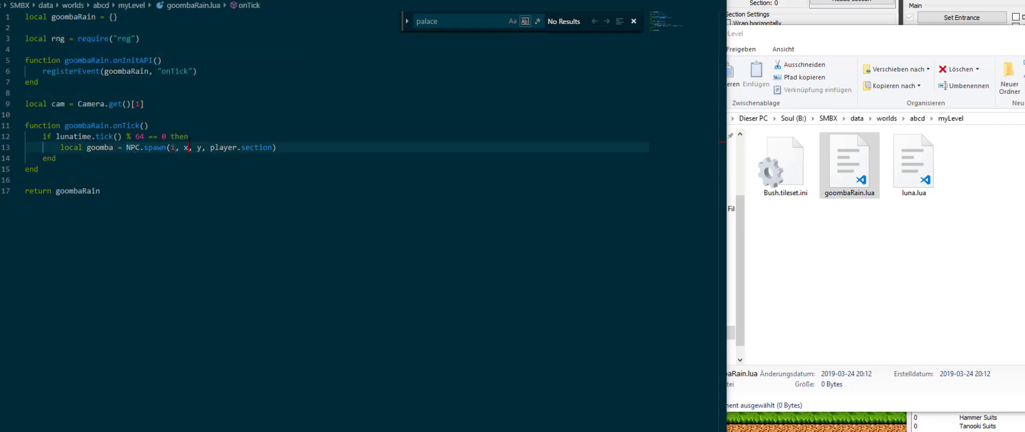
pyautogui.write('l')
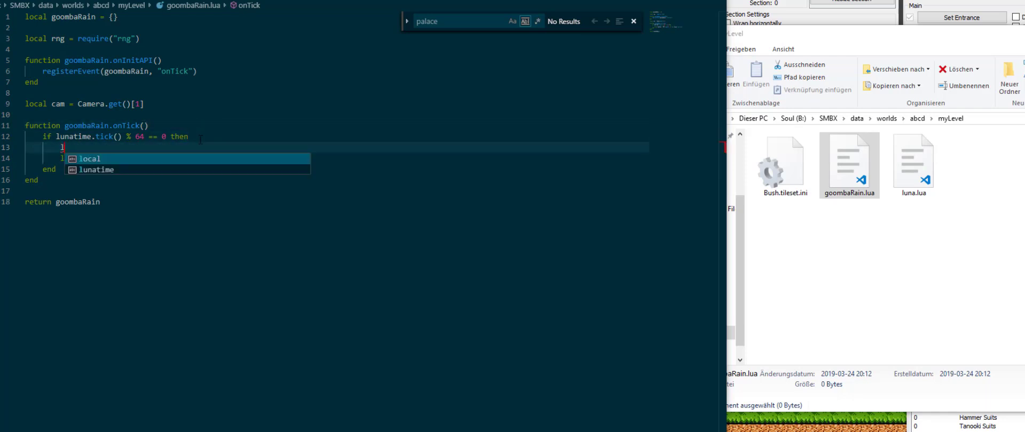
# Set local x = cam.x + rng.random(0, cam.width) before the spawn.
pyautogui.write('local x = c')
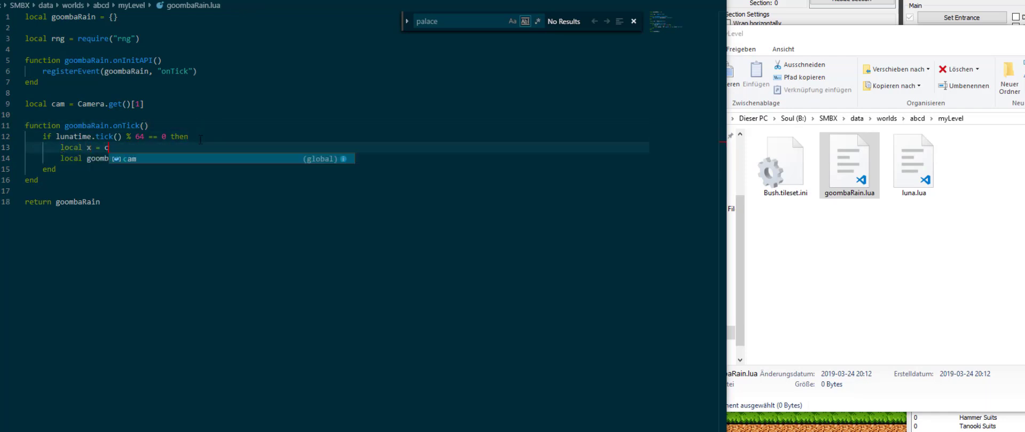
pyautogui.write('am.x + rng.random(0,')
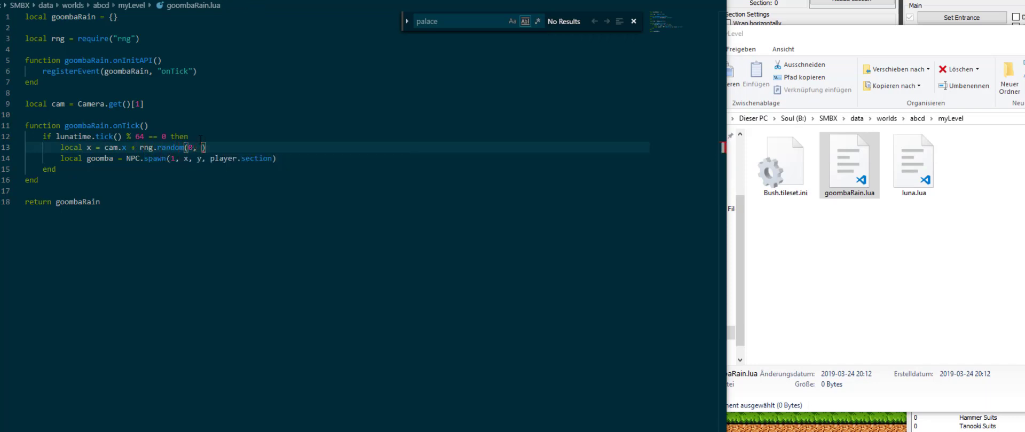
pyautogui.write('cam.width')
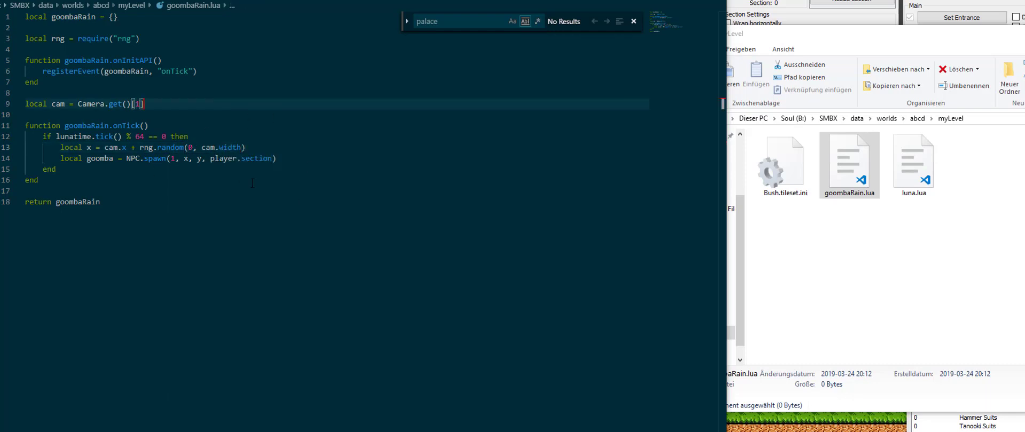
pyautogui.moveTo(394, 120)
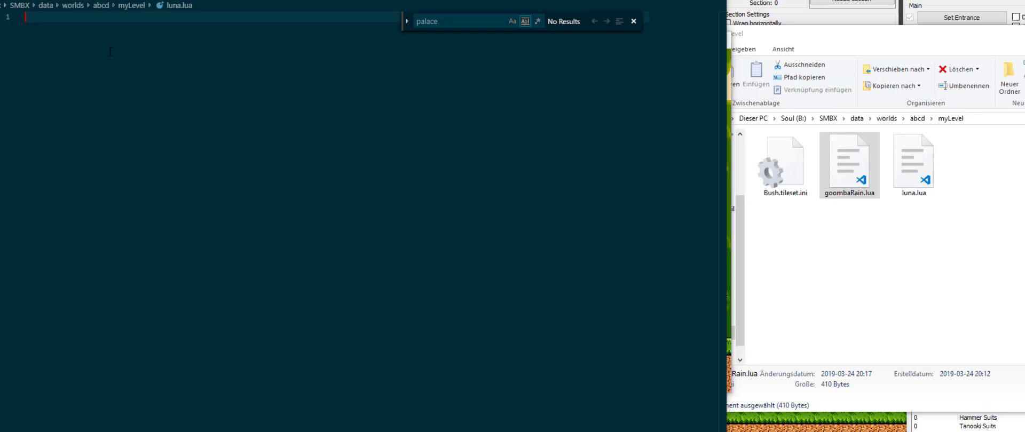
# Write local goombaRain = require("goombaRain") on line 1 of luna.lua.
pyautogui.write('local goomb')
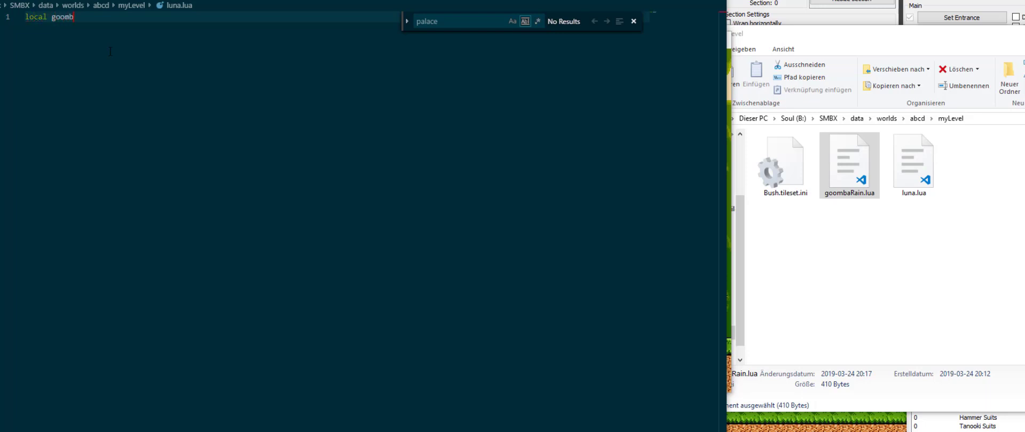
pyautogui.write('aRain = require("goombaRain')
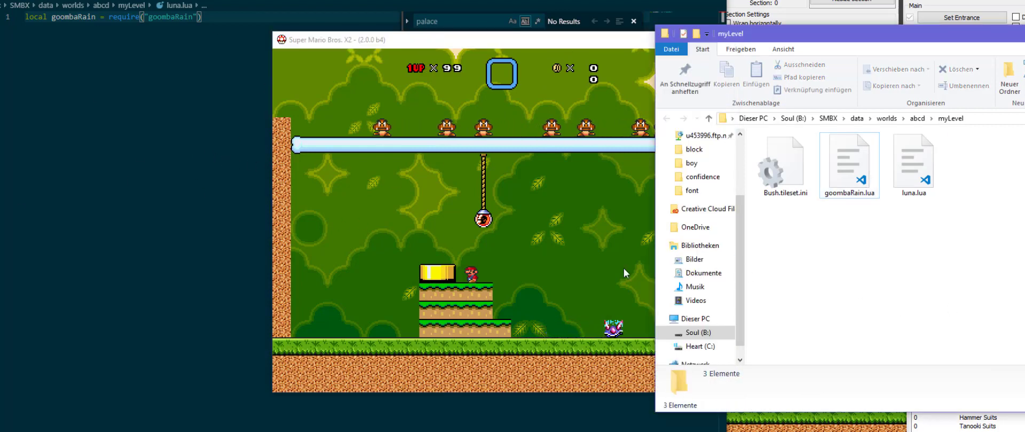
pyautogui.moveTo(899, 273)
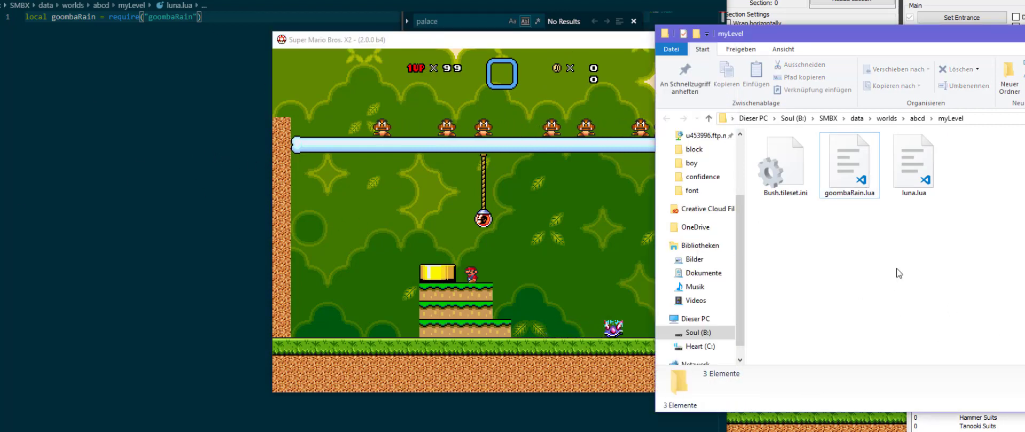
# Create a libs folder in myLevel, move goombaRain.lua into it and enter it.
pyautogui.rightClick(866, 273)
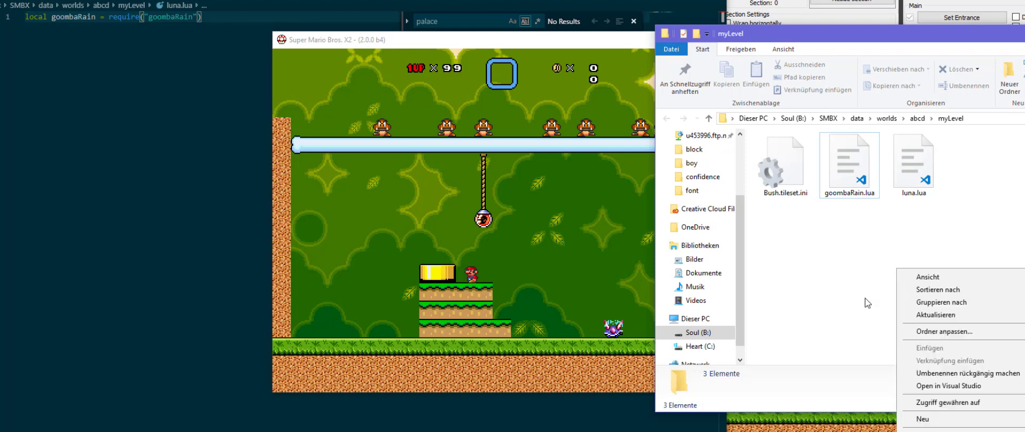
pyautogui.click(865, 303)
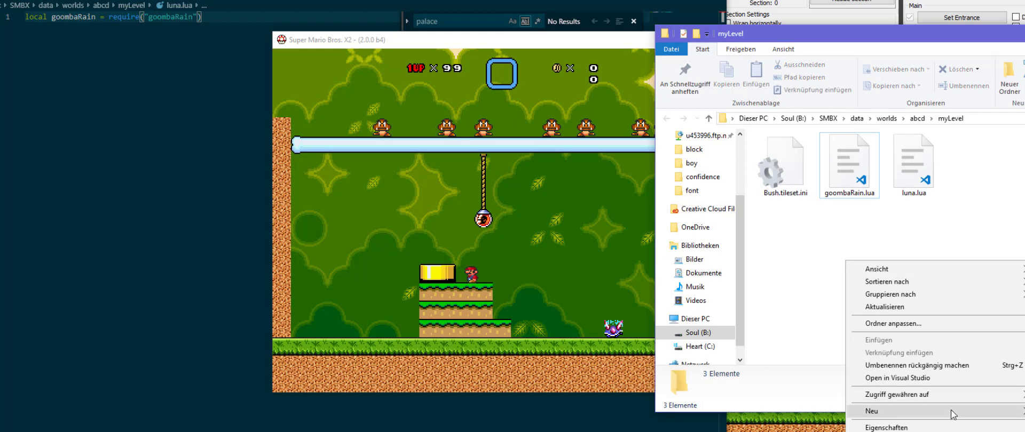
pyautogui.click(871, 411)
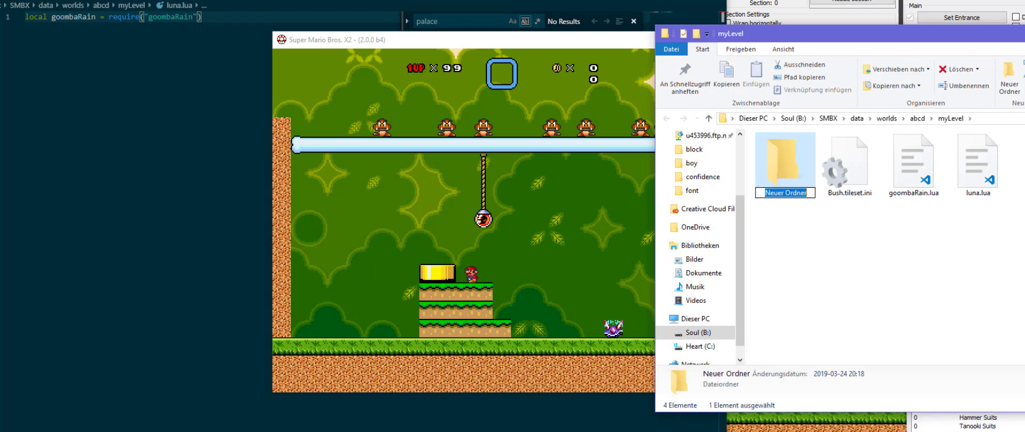
pyautogui.write('libs')
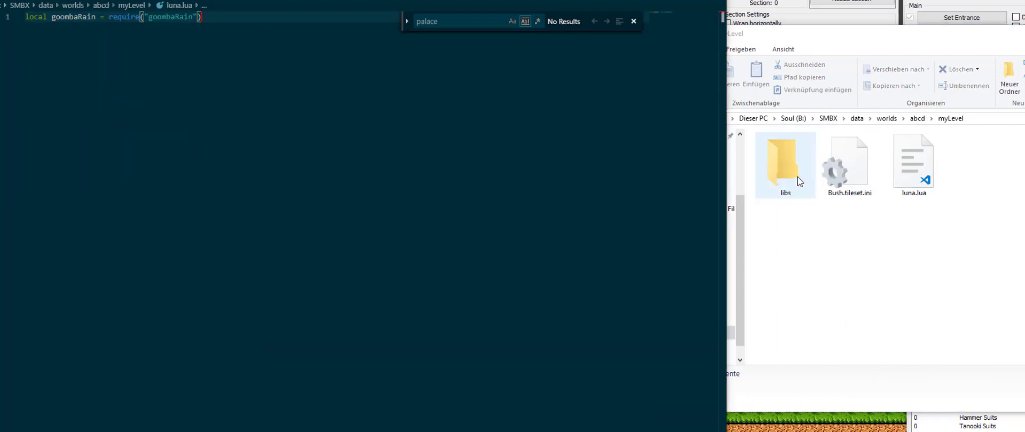
pyautogui.doubleClick(784, 160)
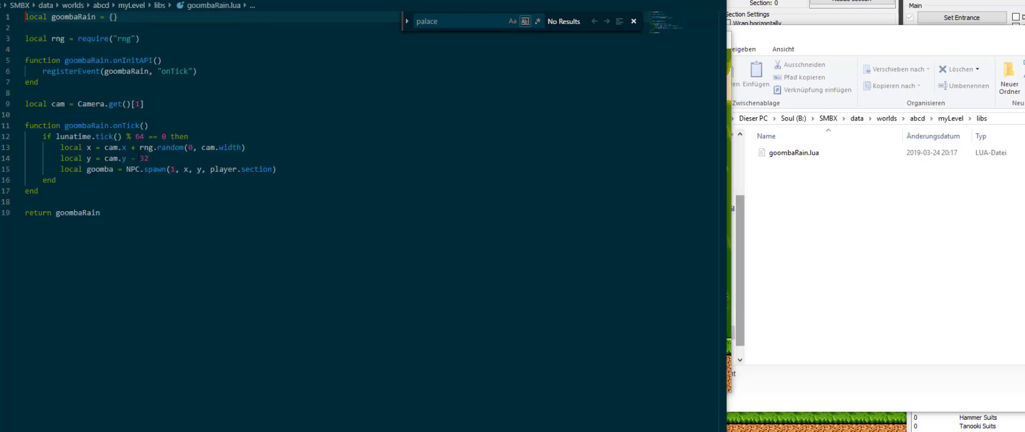
# Define local interval = 64 and check lunatime.tick() % interval == 0.
pyautogui.click(223, 169)
pyautogui.write('local')
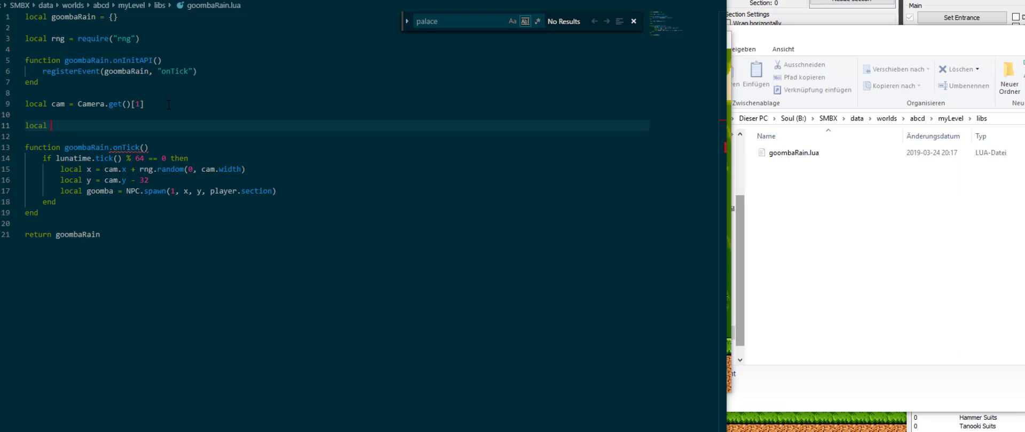
pyautogui.write('inter')
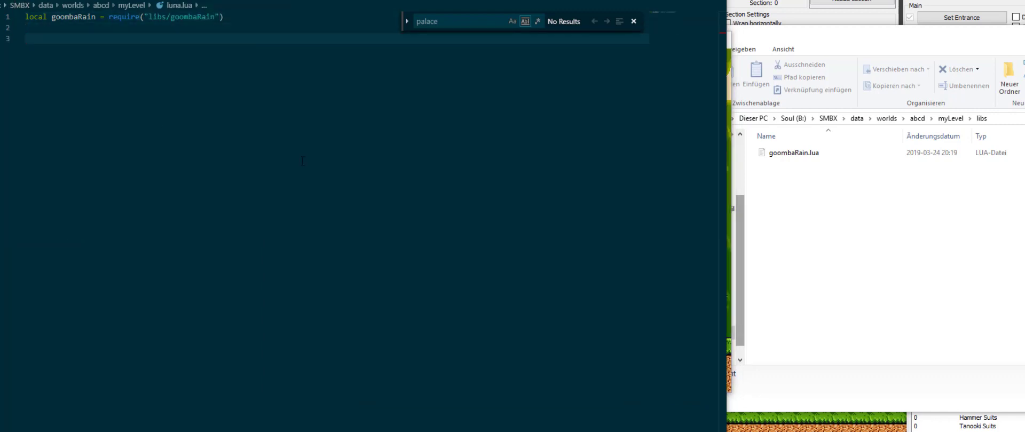
# Set goombaRain.interval = 32 in luna.lua.
pyautogui.write('g')
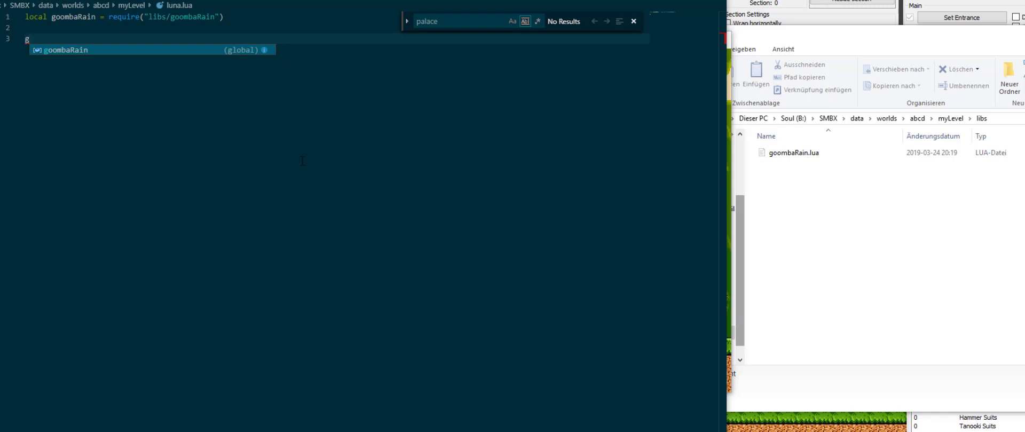
pyautogui.write('oombaRain.inter')
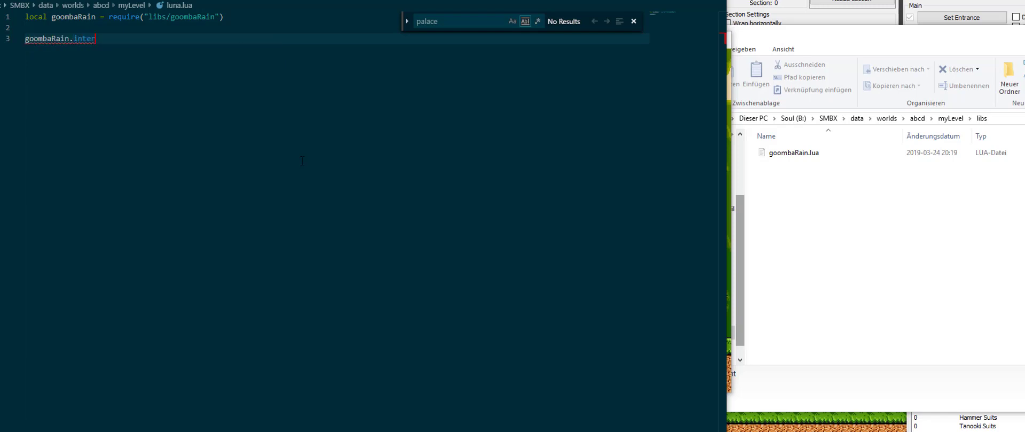
pyautogui.write('val = 32')
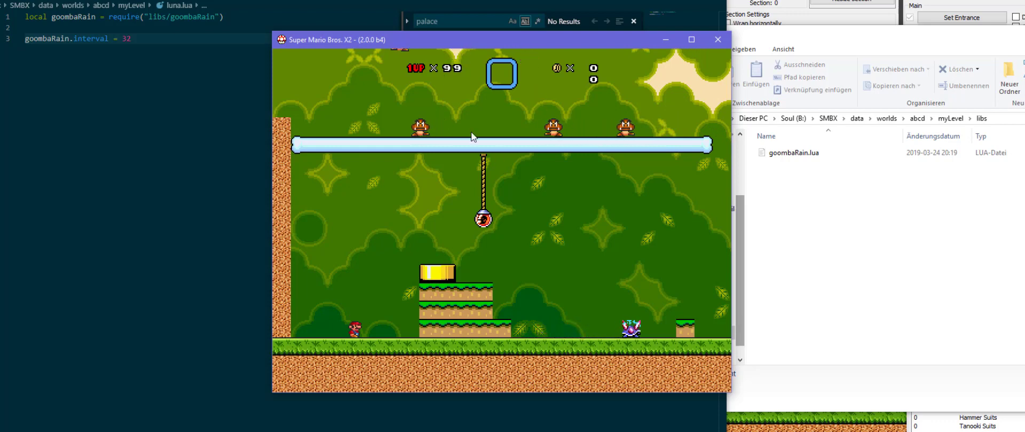
pyautogui.click(717, 39)
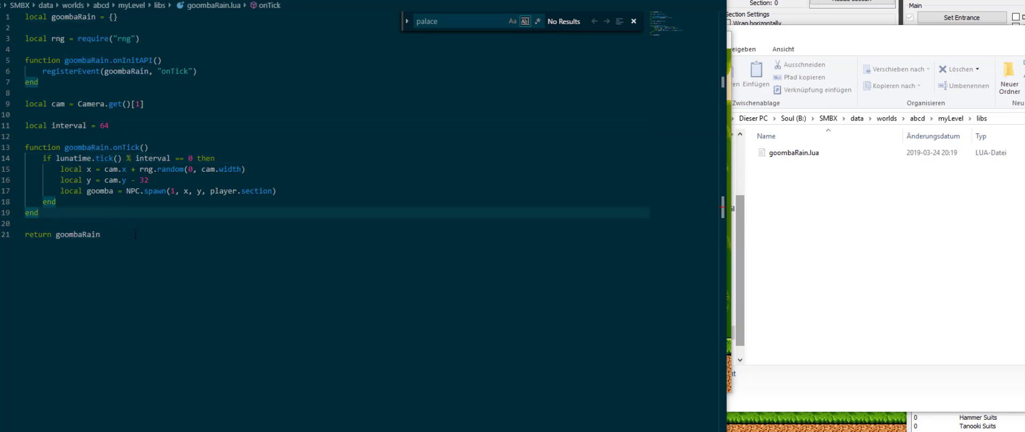
# Expose goombaRain.interval = 64 and add goombaRain.id = 1 as module fields.
pyautogui.click(131, 169)
pyautogui.write('goombaRain.')
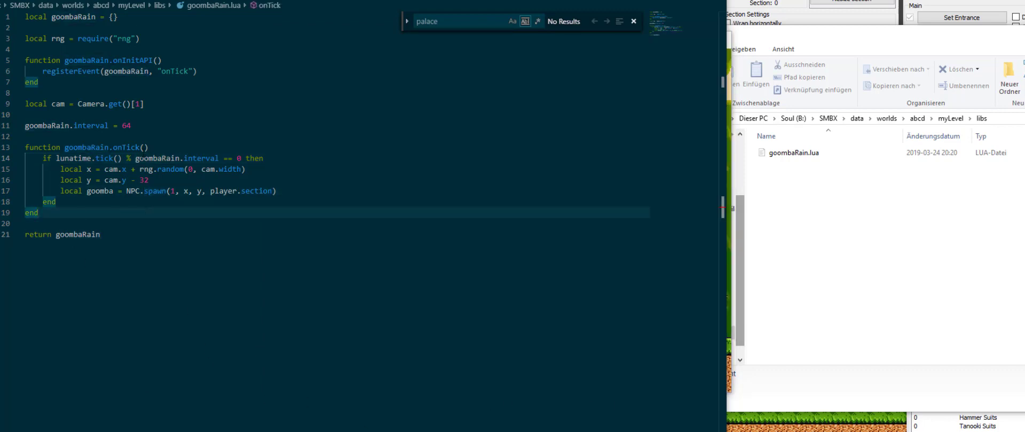
pyautogui.write('g')
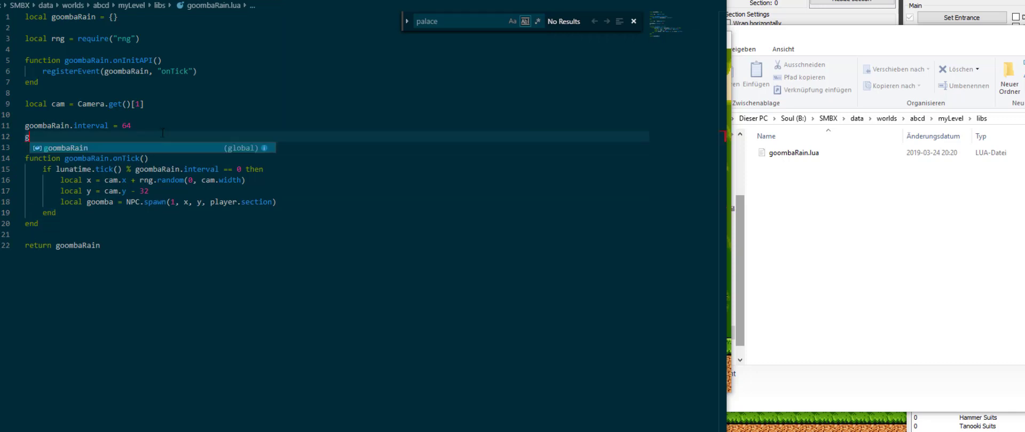
pyautogui.write('oombaRain.i')
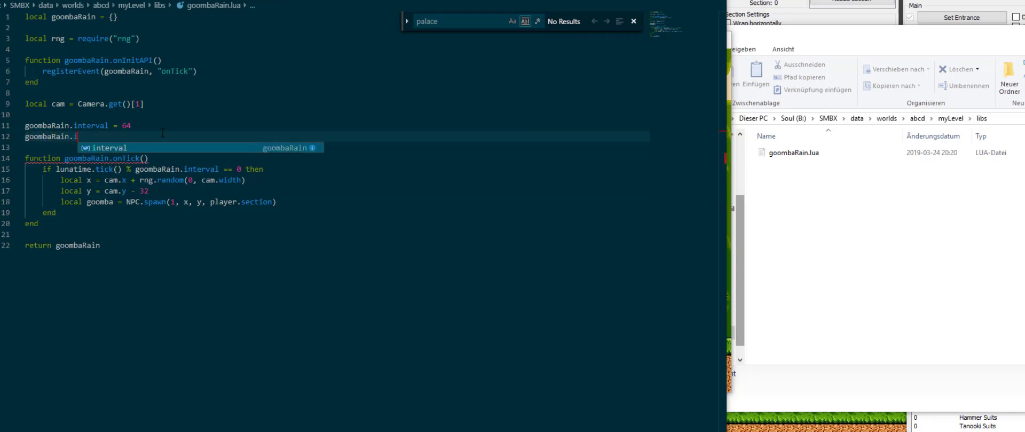
pyautogui.write('d = 1')
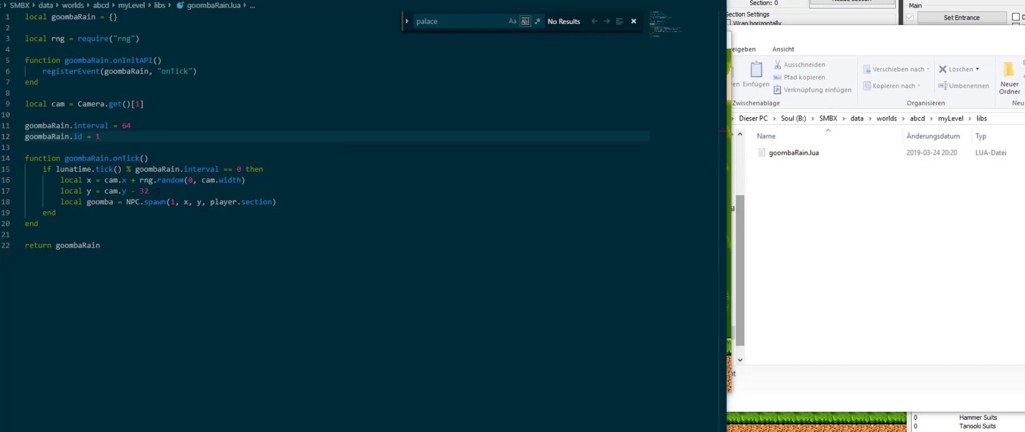
pyautogui.click(62, 136)
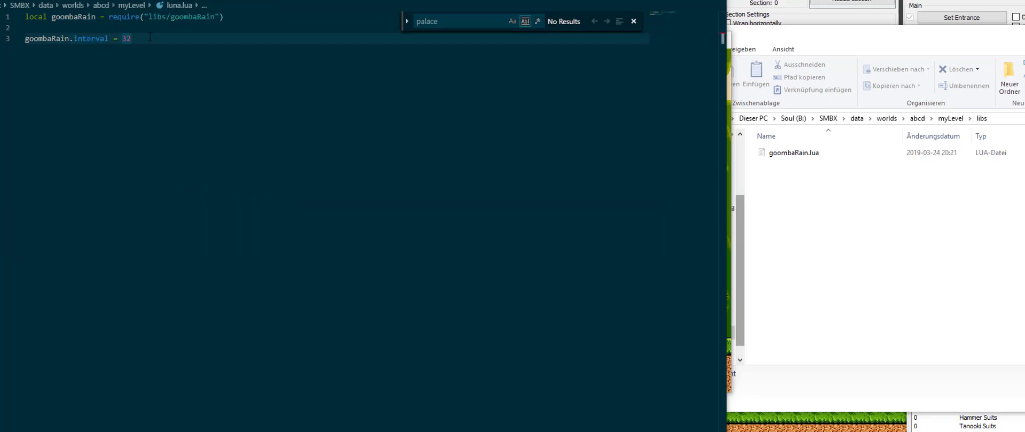
# Spawn via goombaRain.id, remove the stray onNPCKill line, and add goombaRain.debug = false.
pyautogui.write('goombaRain, "onNPCKill")')
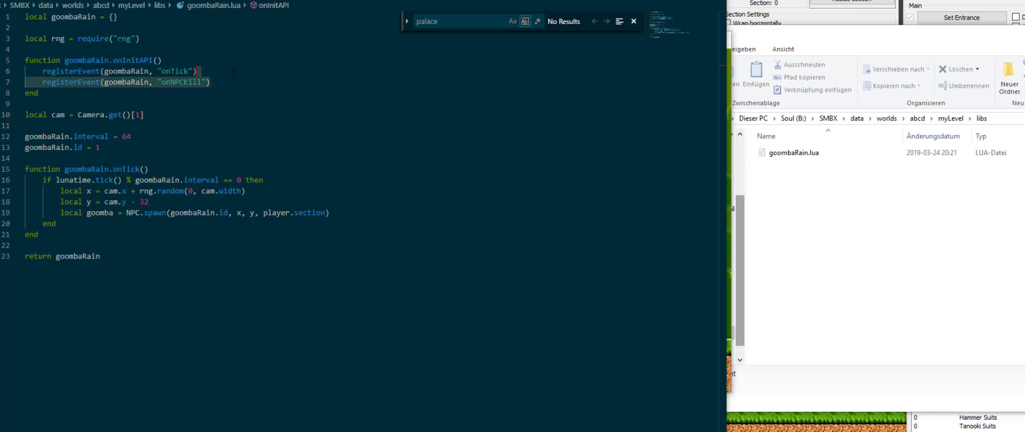
pyautogui.press('Delete')
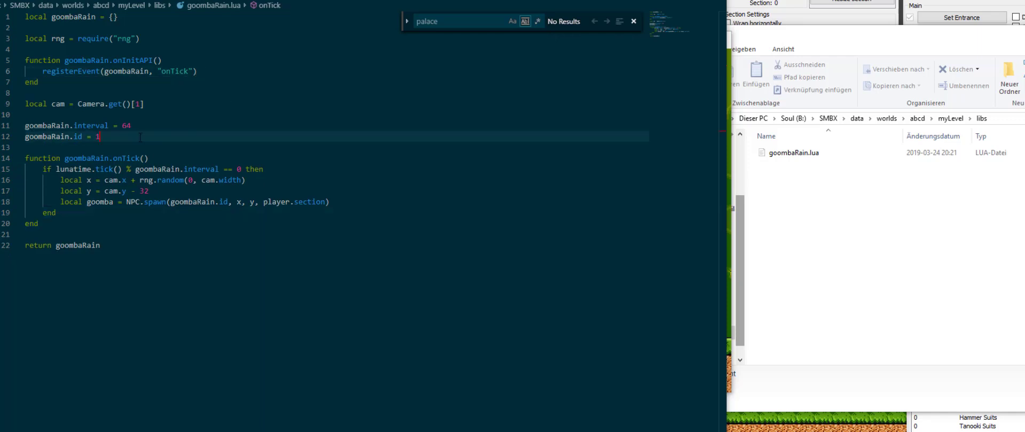
pyautogui.write('goombaRain.')
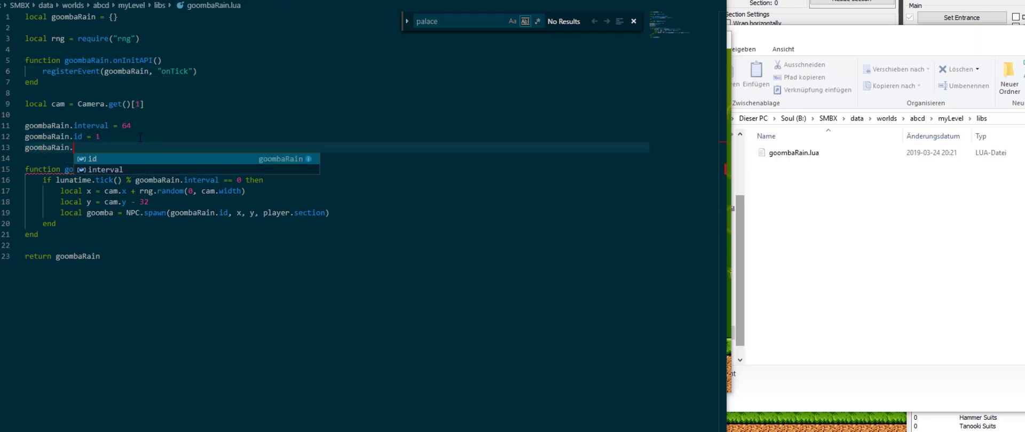
pyautogui.write('debug = fa')
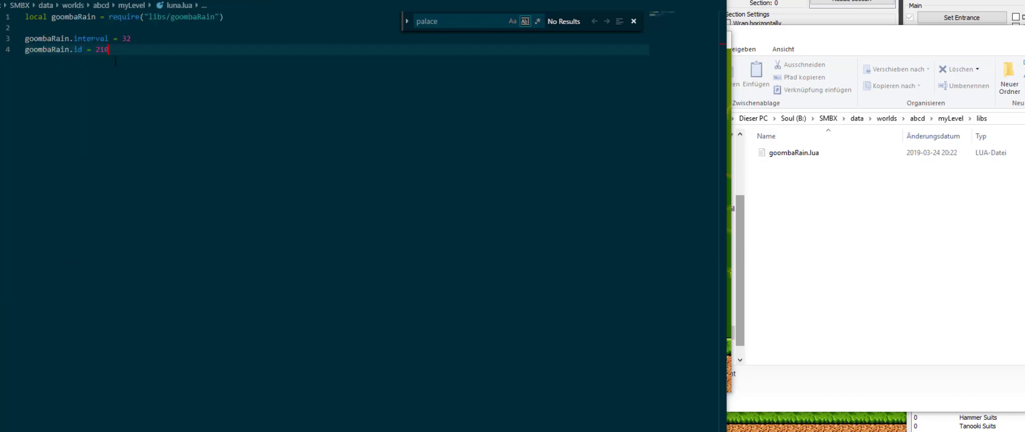
# In luna.lua set goombaRain.id = 210 and goombaRain.debug = true.
pyautogui.write('goombaRain')
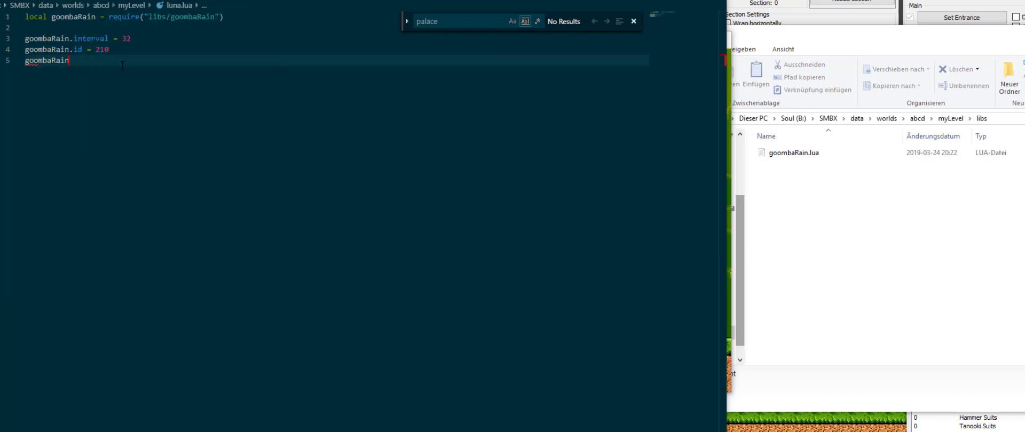
pyautogui.write('.debug = true')
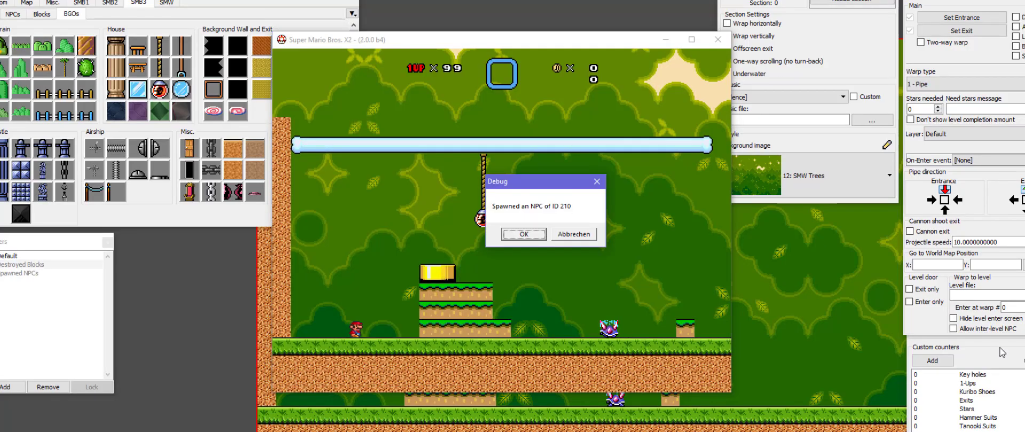
# Dismiss the spawned-NPC debug dialog, acknowledge the Lua error, and end the test run.
pyautogui.click(523, 233)
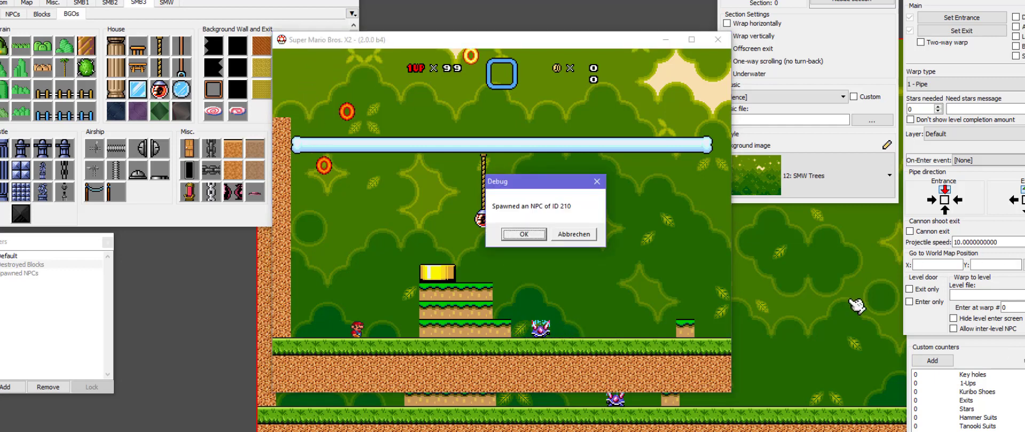
pyautogui.click(522, 234)
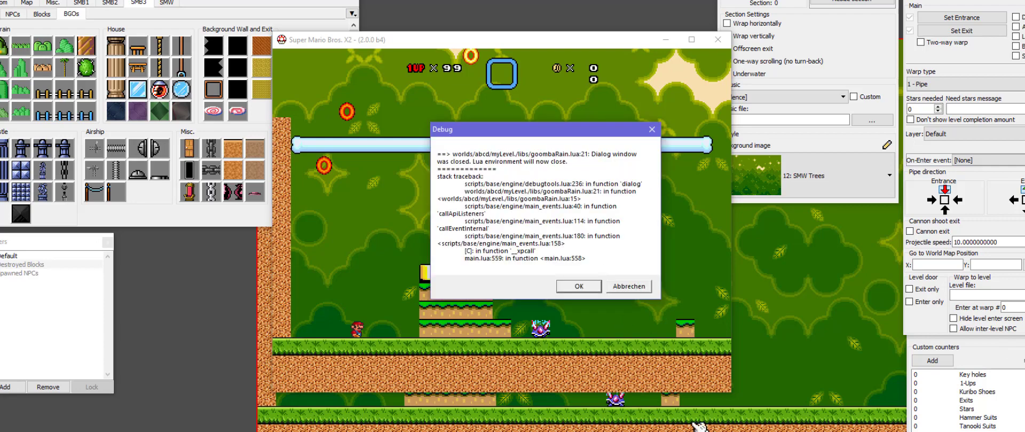
pyautogui.click(577, 286)
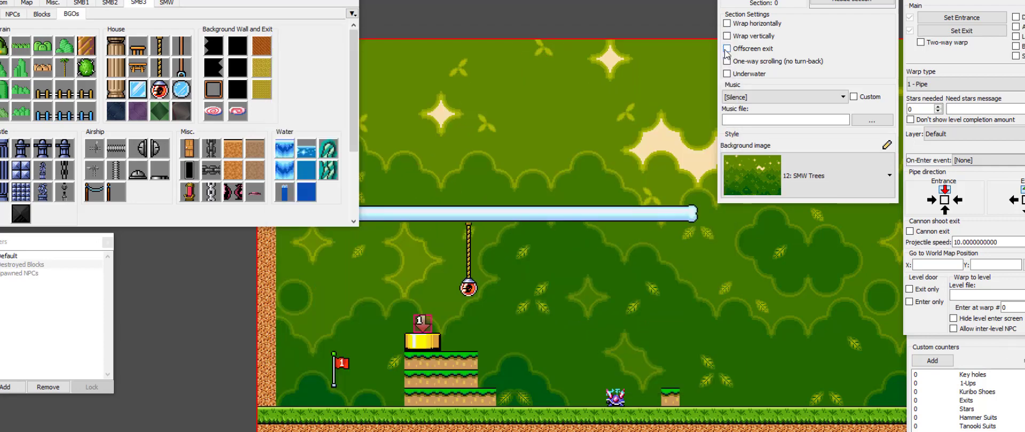
pyautogui.click(726, 48)
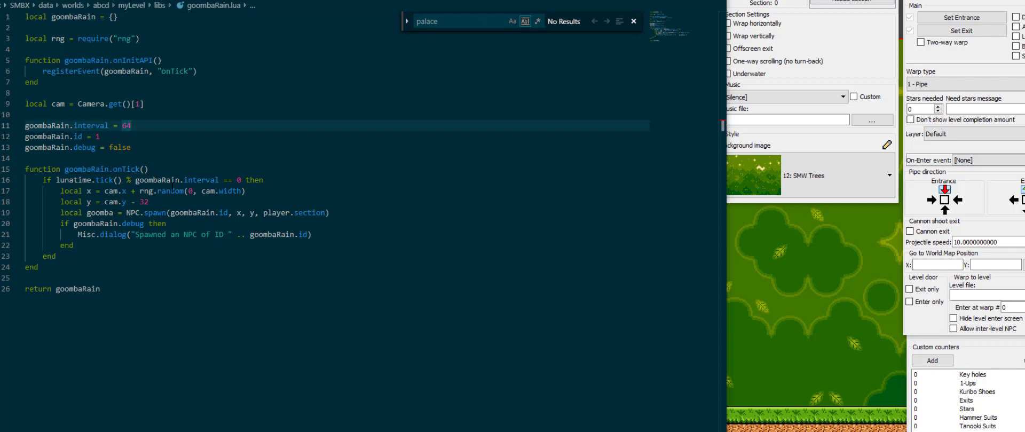
pyautogui.moveTo(500, 122)
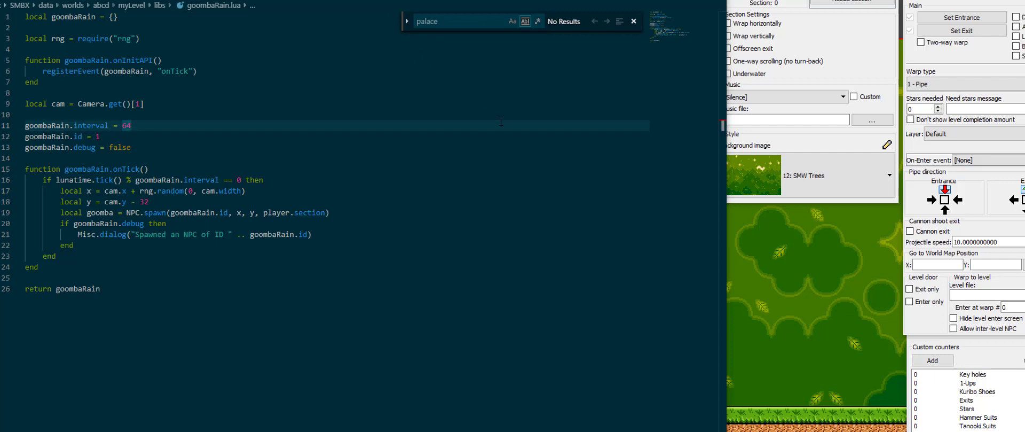
pyautogui.moveTo(656, 200)
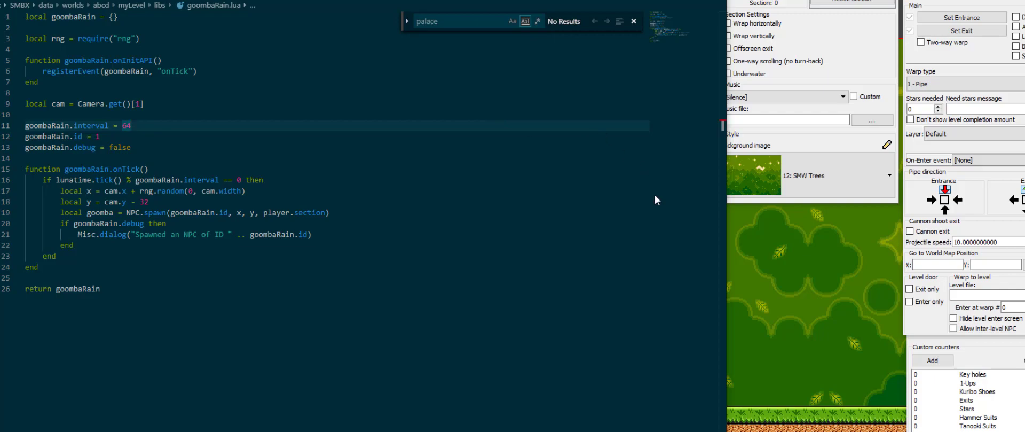